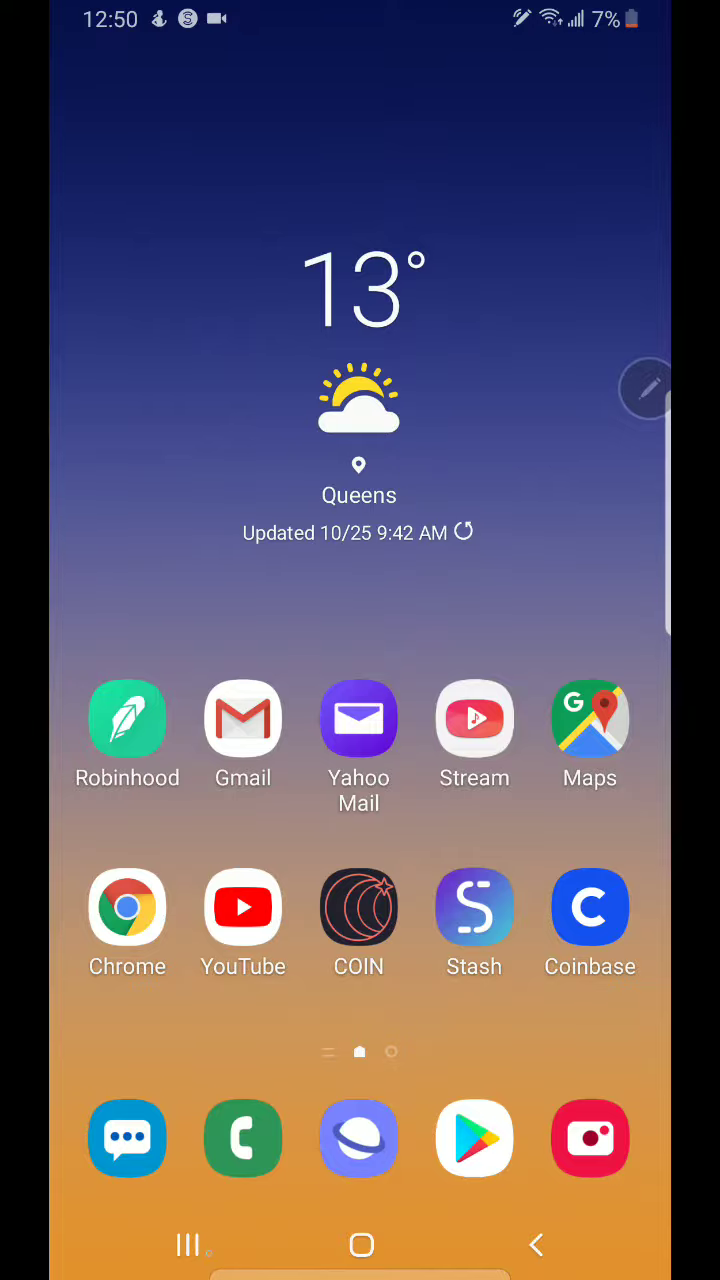
Show the recent apps screen with the YouTube and Maps cards visible
{"action": "left_click", "coordinate": [190, 1244]}
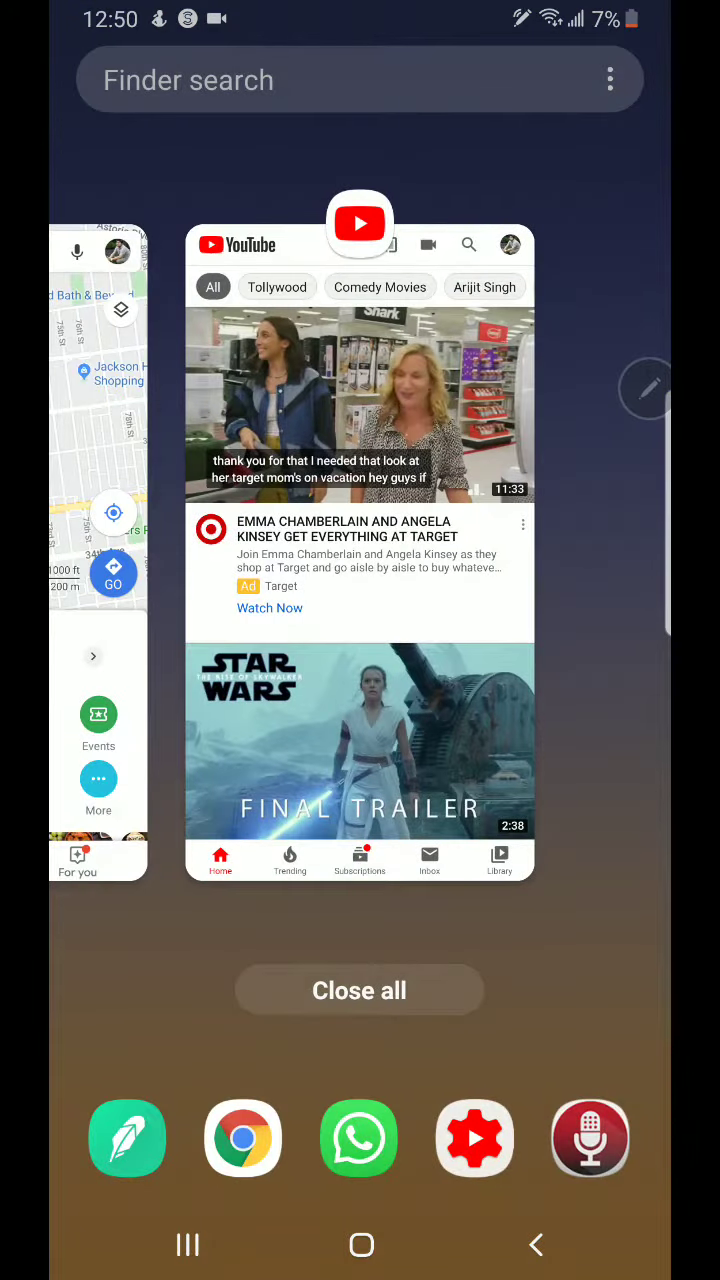
{"action": "scroll", "scroll_direction": "left", "scroll_amount": 3}
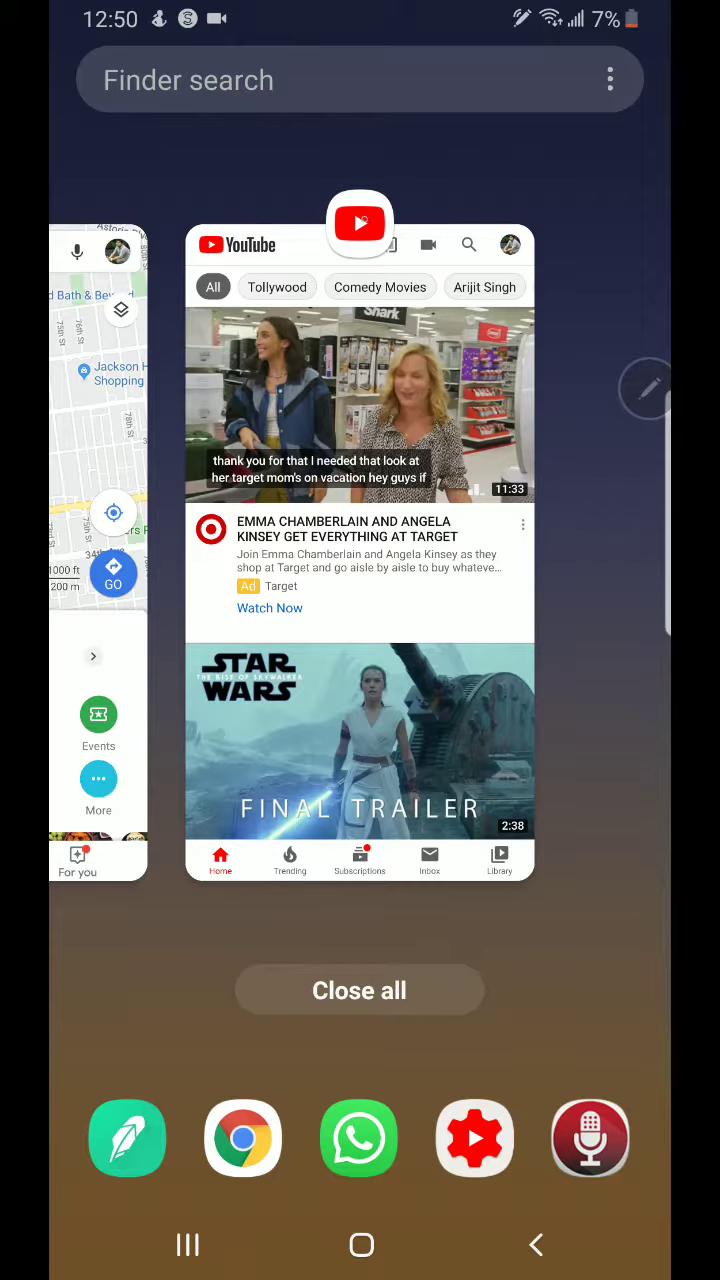
Launch YouTube on top and Google Maps below in split-screen view
{"action": "left_click", "coordinate": [360, 222]}
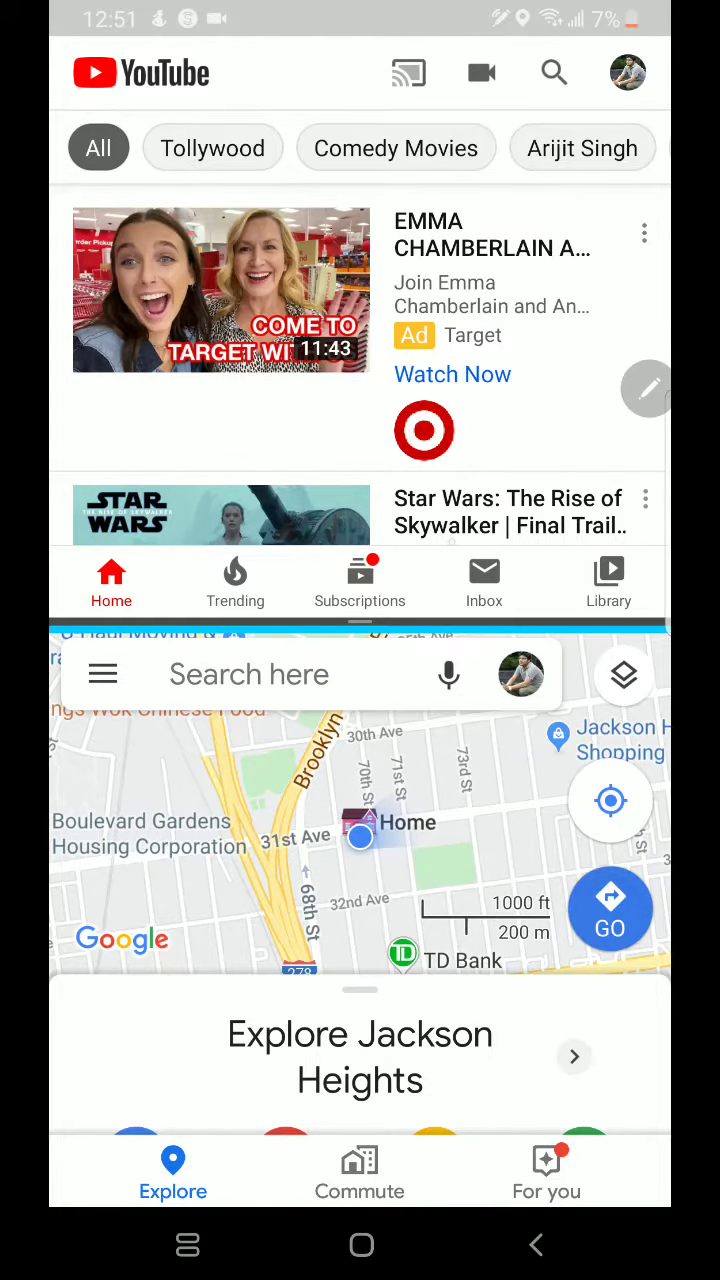
Play the Star Wars: The Rise of Skywalker Final Trailer in YouTube's top pane
{"action": "scroll", "scroll_direction": "down", "scroll_amount": 3}
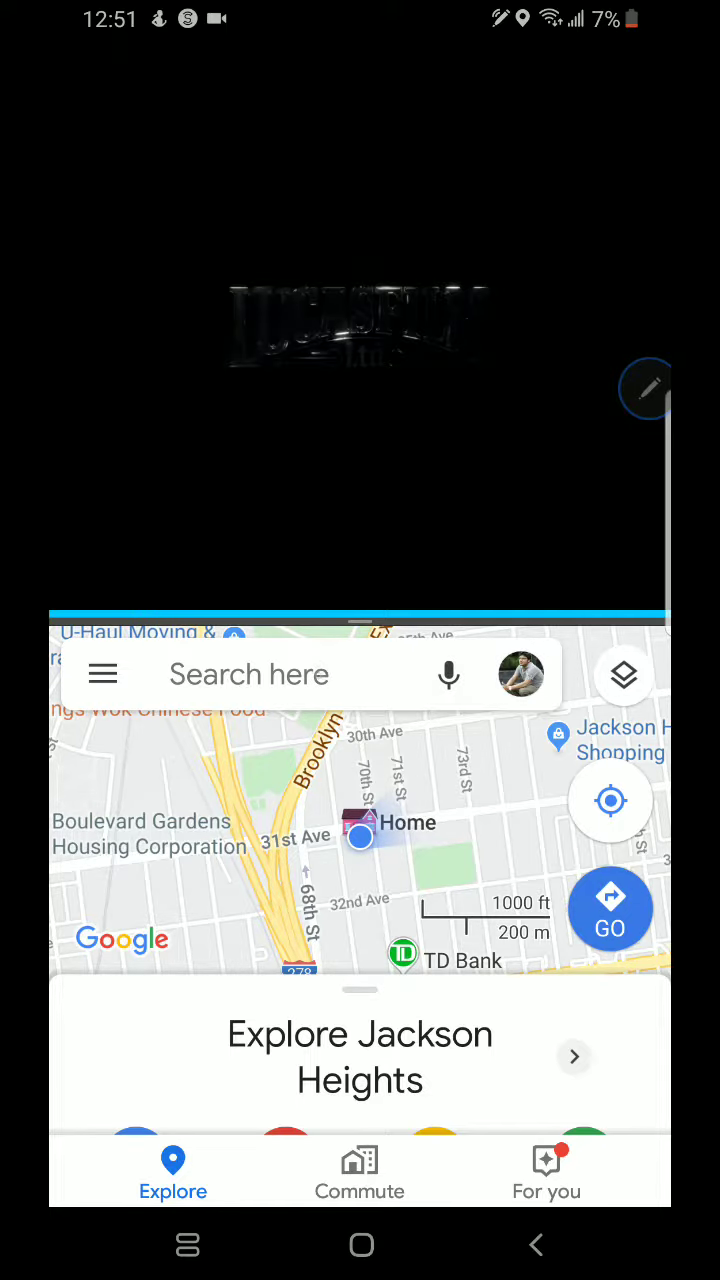
{"action": "left_click", "coordinate": [248, 674]}
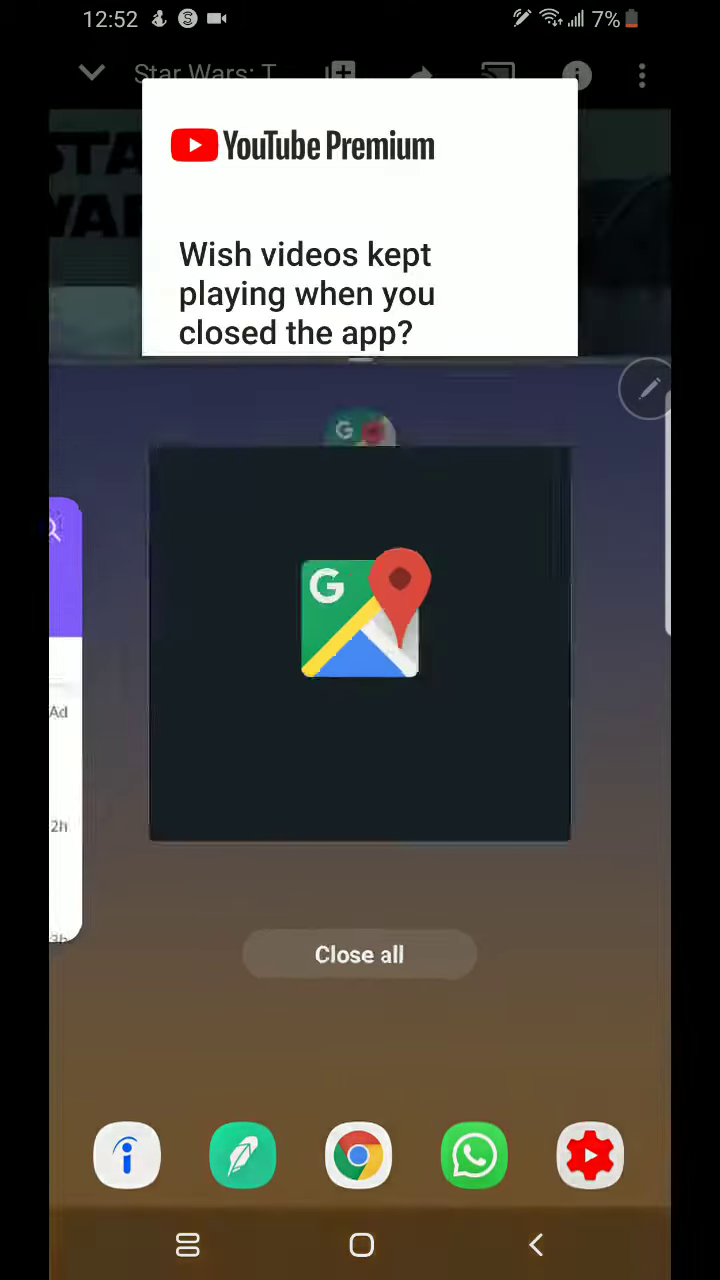
{"action": "left_click", "coordinate": [360, 616]}
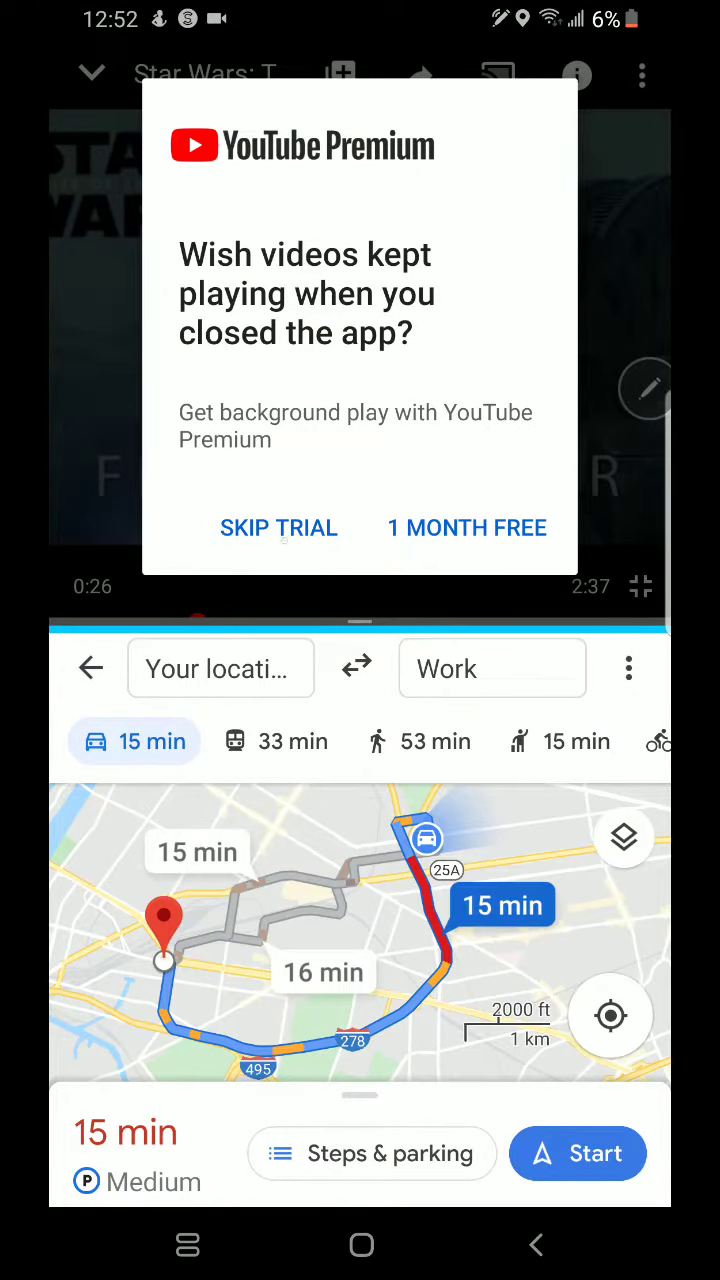